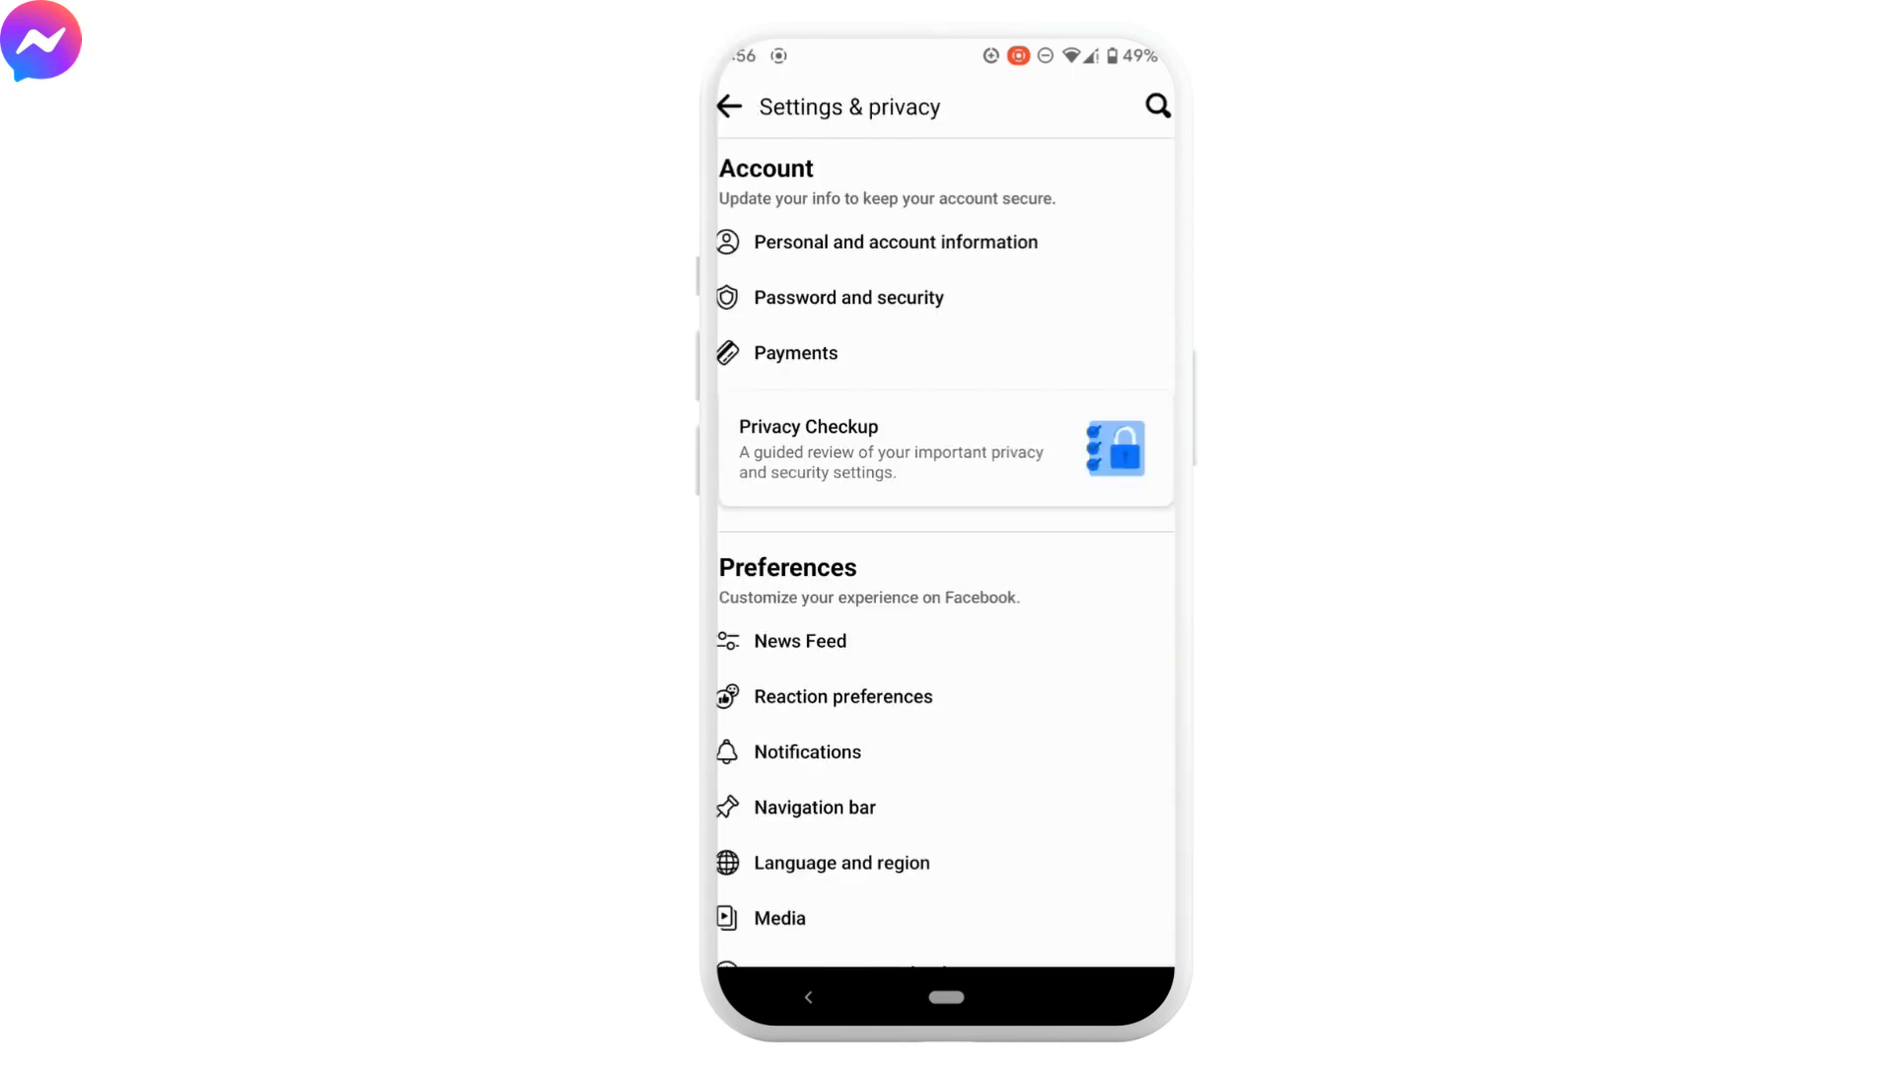
Scroll Settings & privacy down to the Your information section with Download your information
{"action": "scroll", "scroll_direction": "down", "scroll_amount": 3}
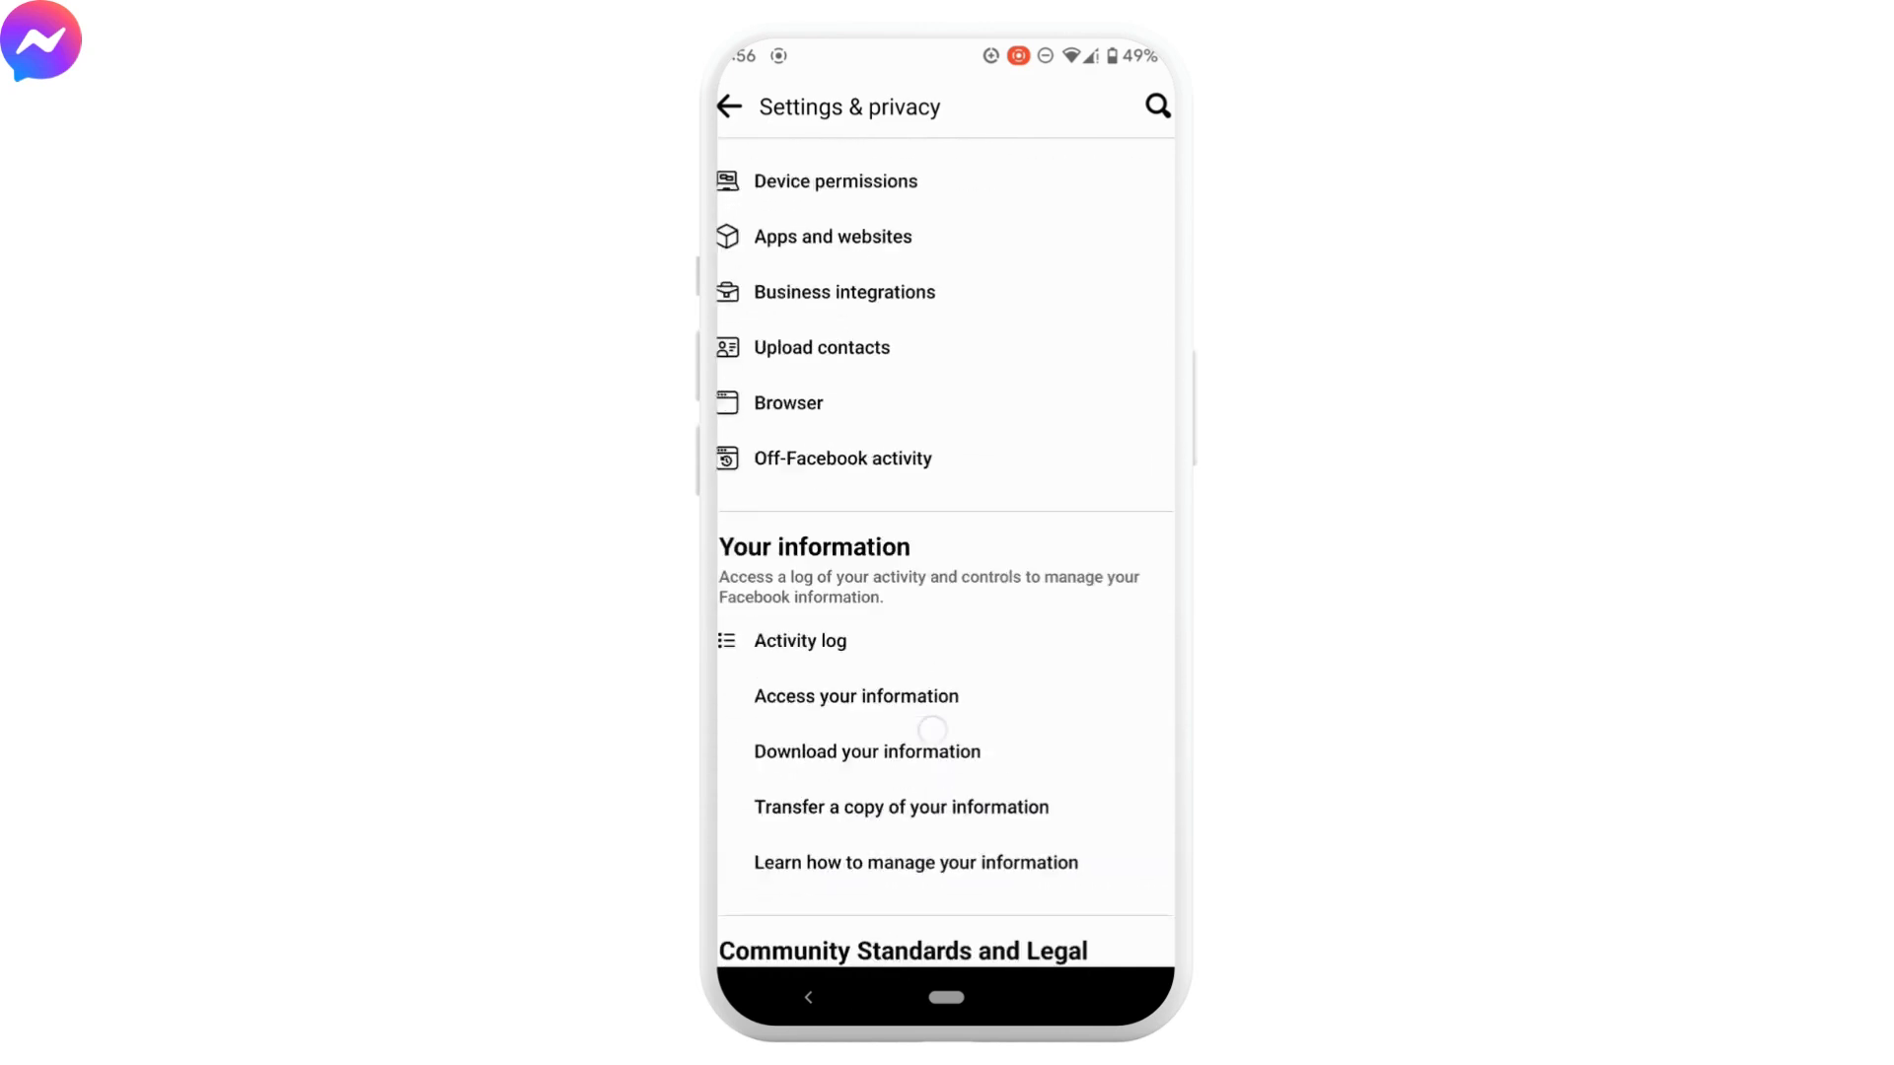
{"action": "scroll", "scroll_direction": "down", "scroll_amount": 3}
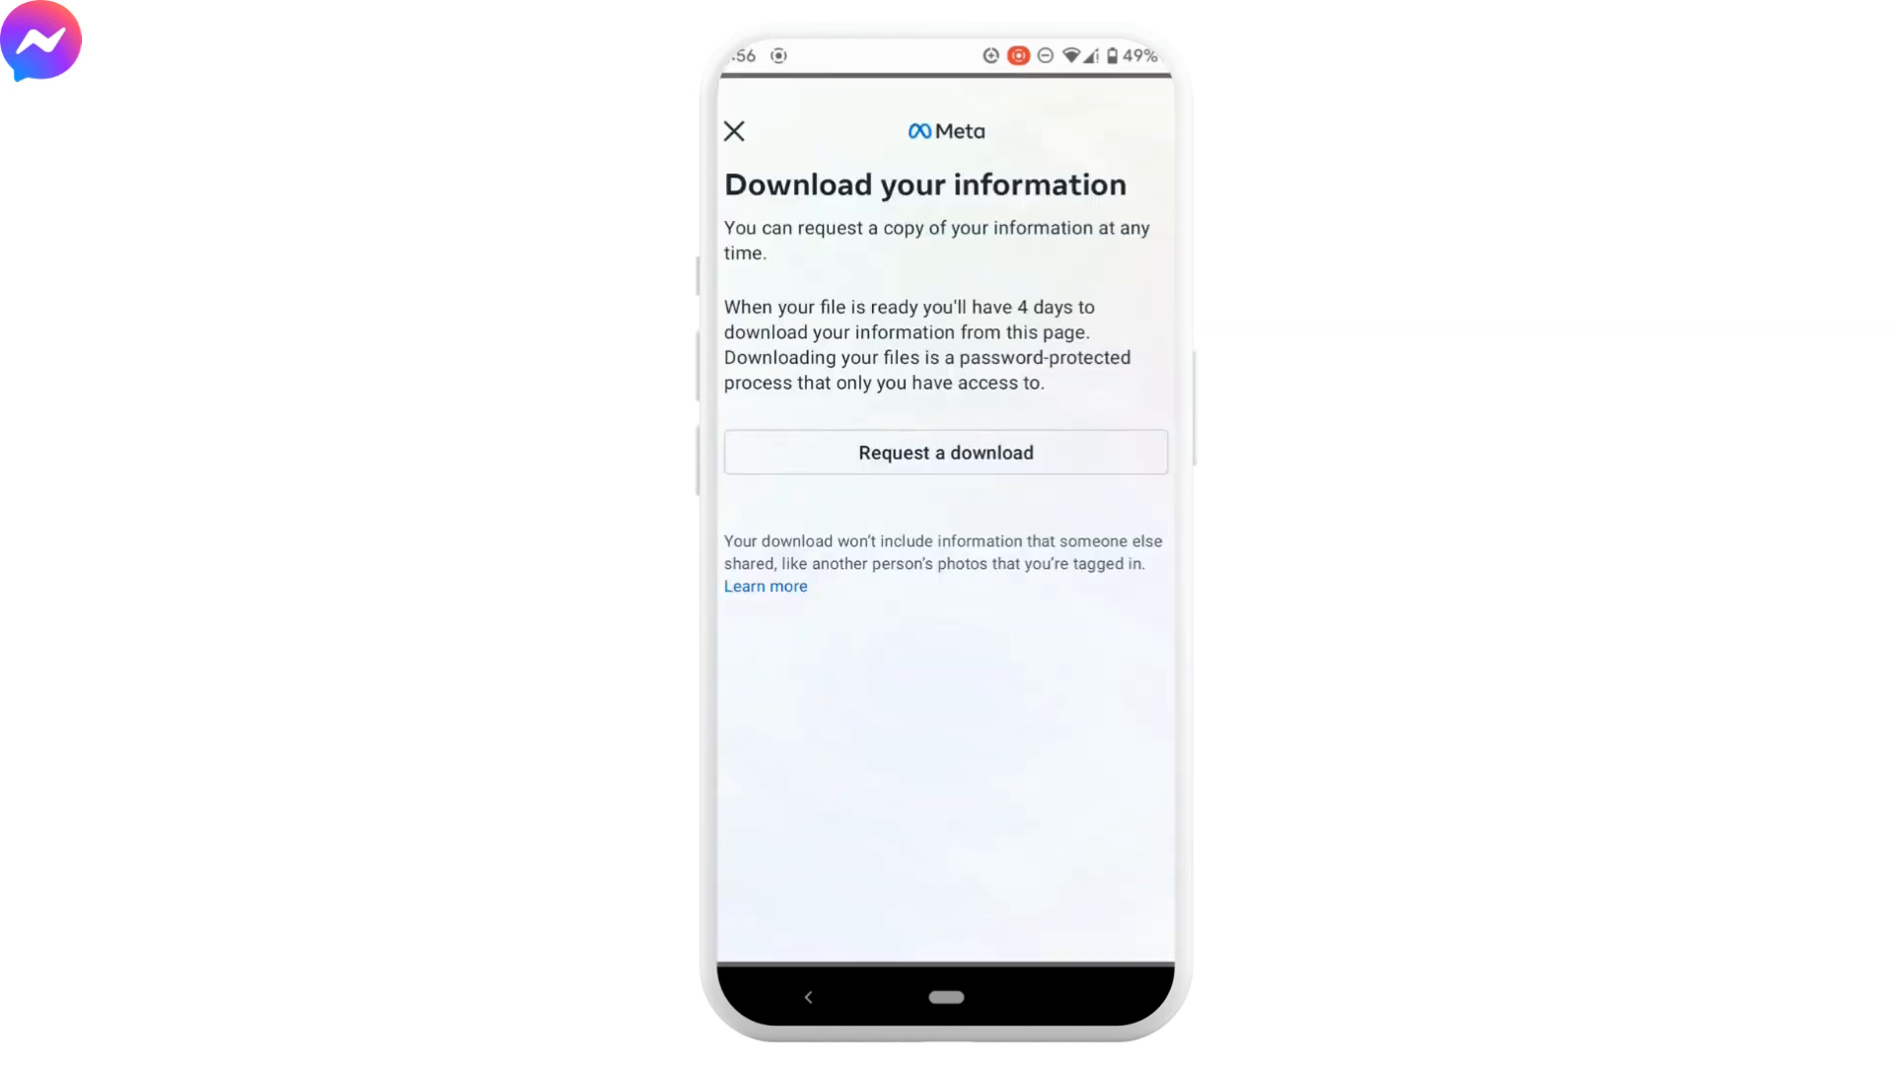
Request a download with only Messages selected as the information type and save the selection
{"action": "left_click", "coordinate": [944, 454]}
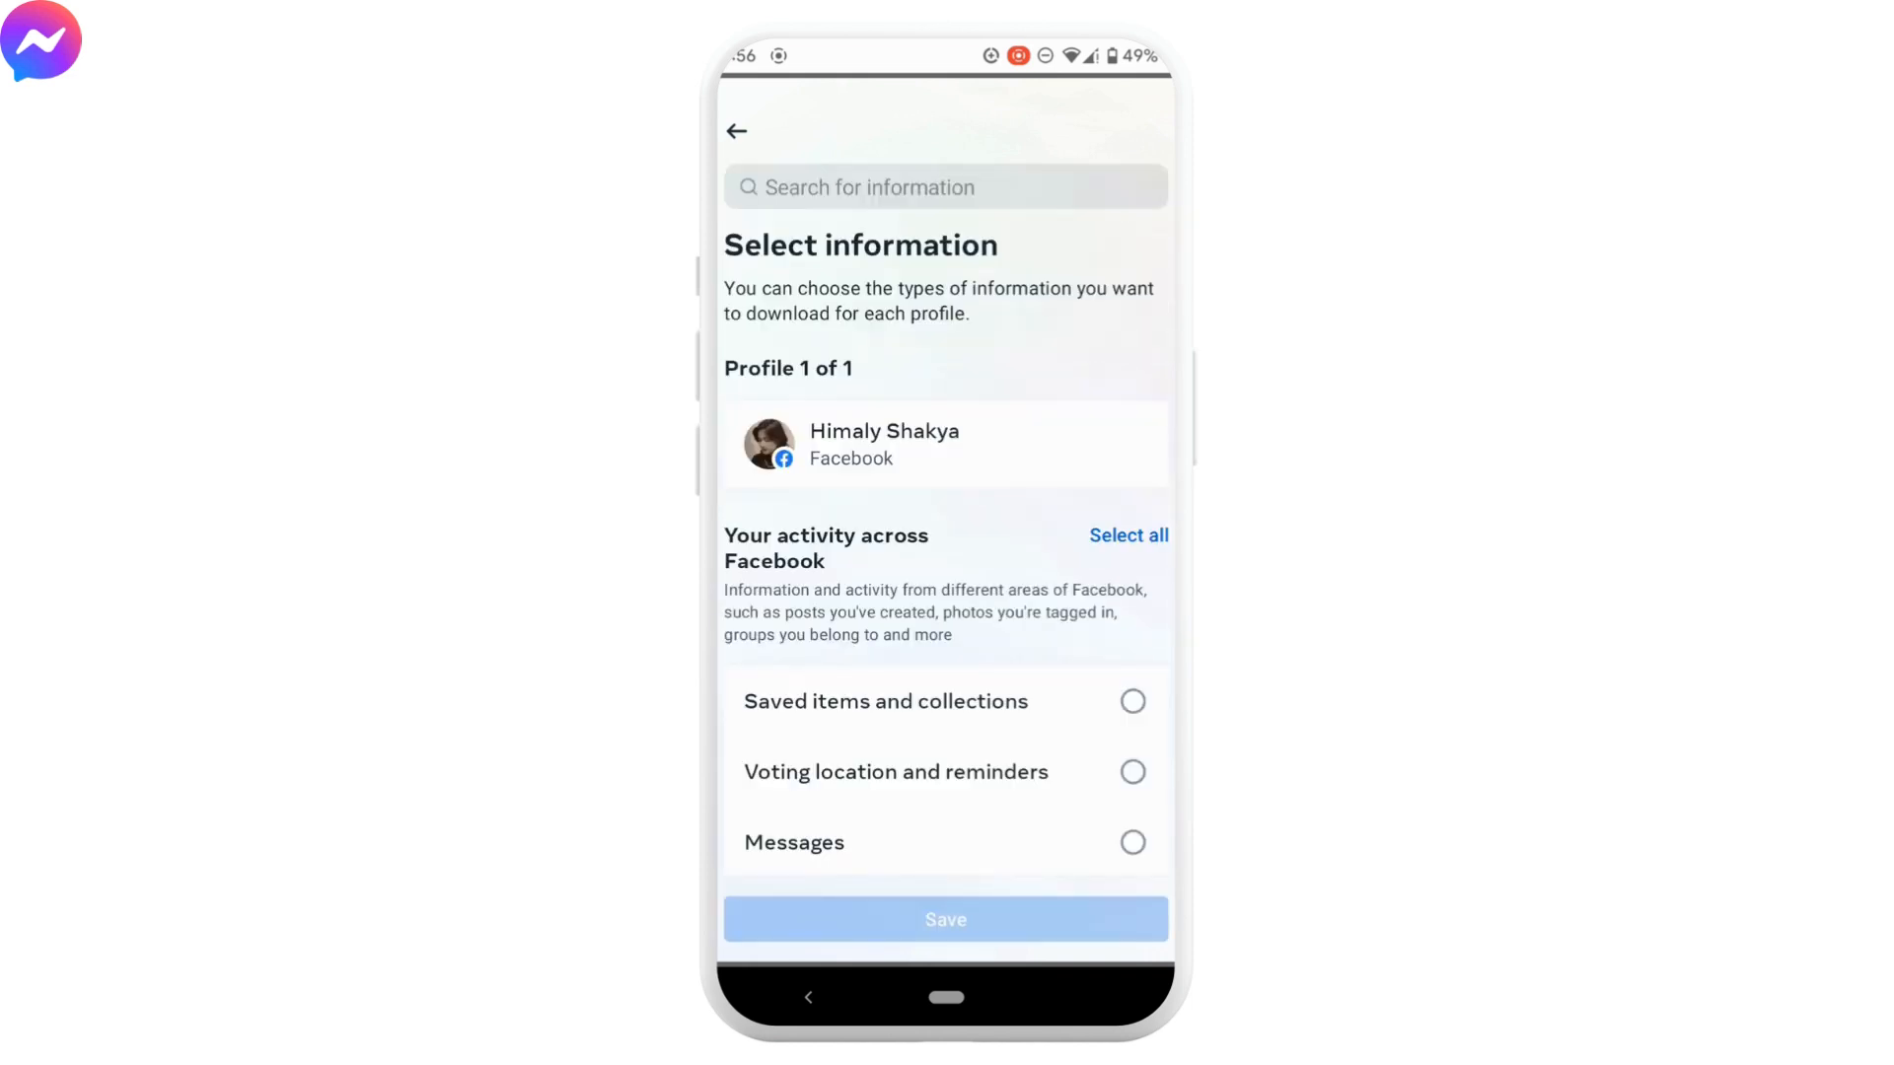
{"action": "scroll", "scroll_direction": "down", "scroll_amount": 3}
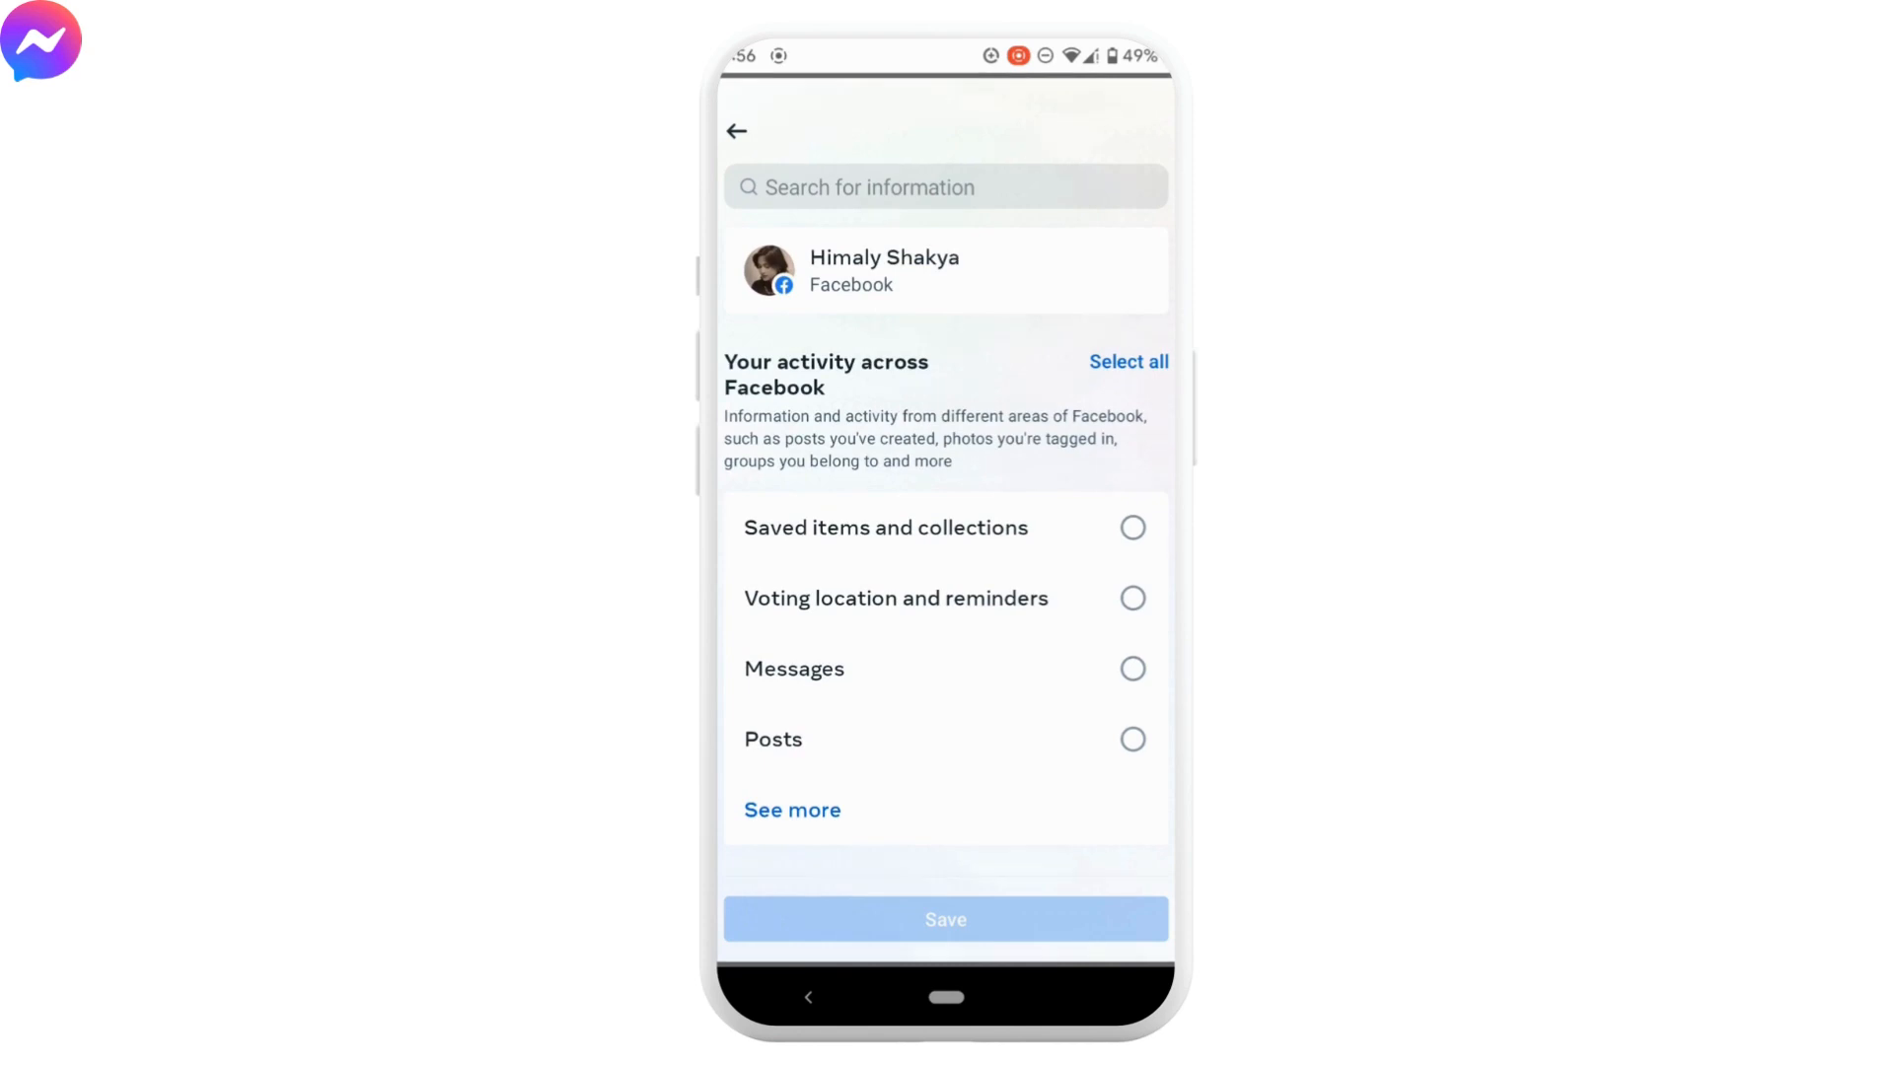
{"action": "left_click", "coordinate": [1132, 669]}
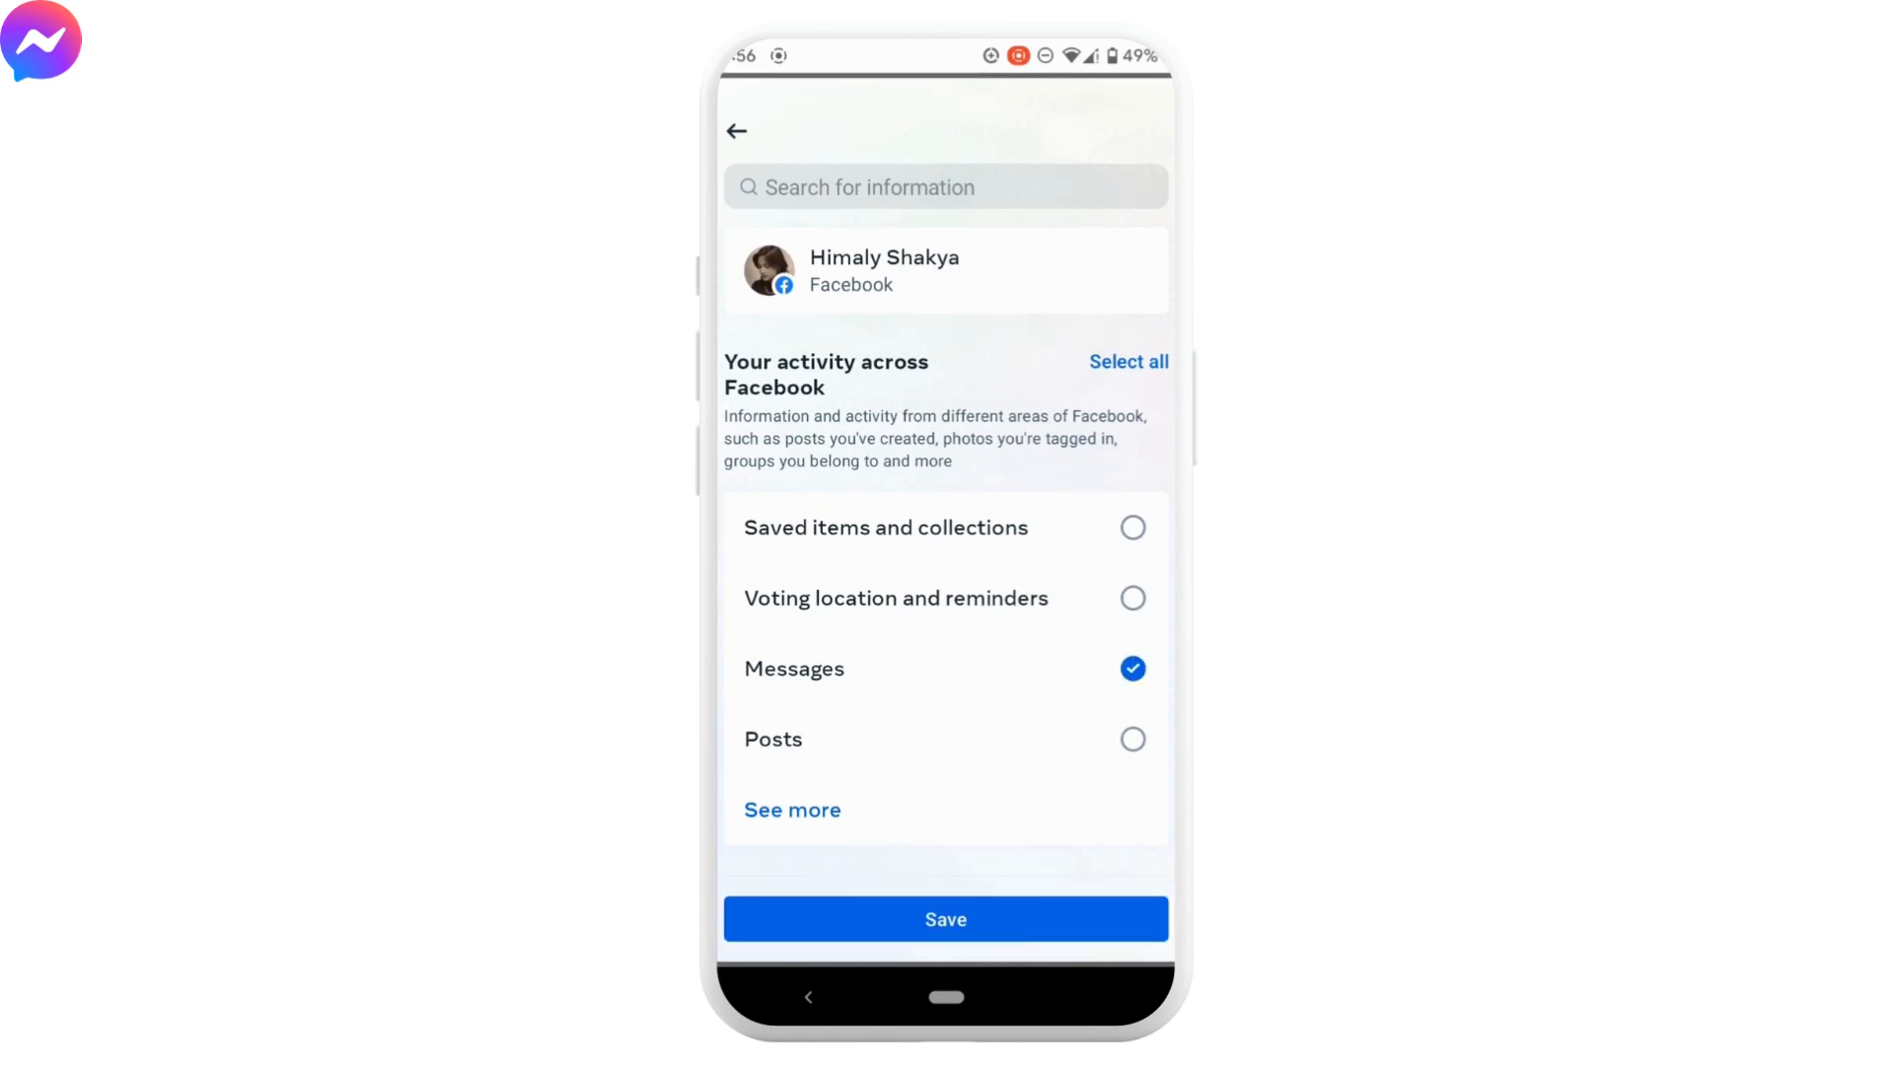
{"action": "left_click", "coordinate": [944, 919]}
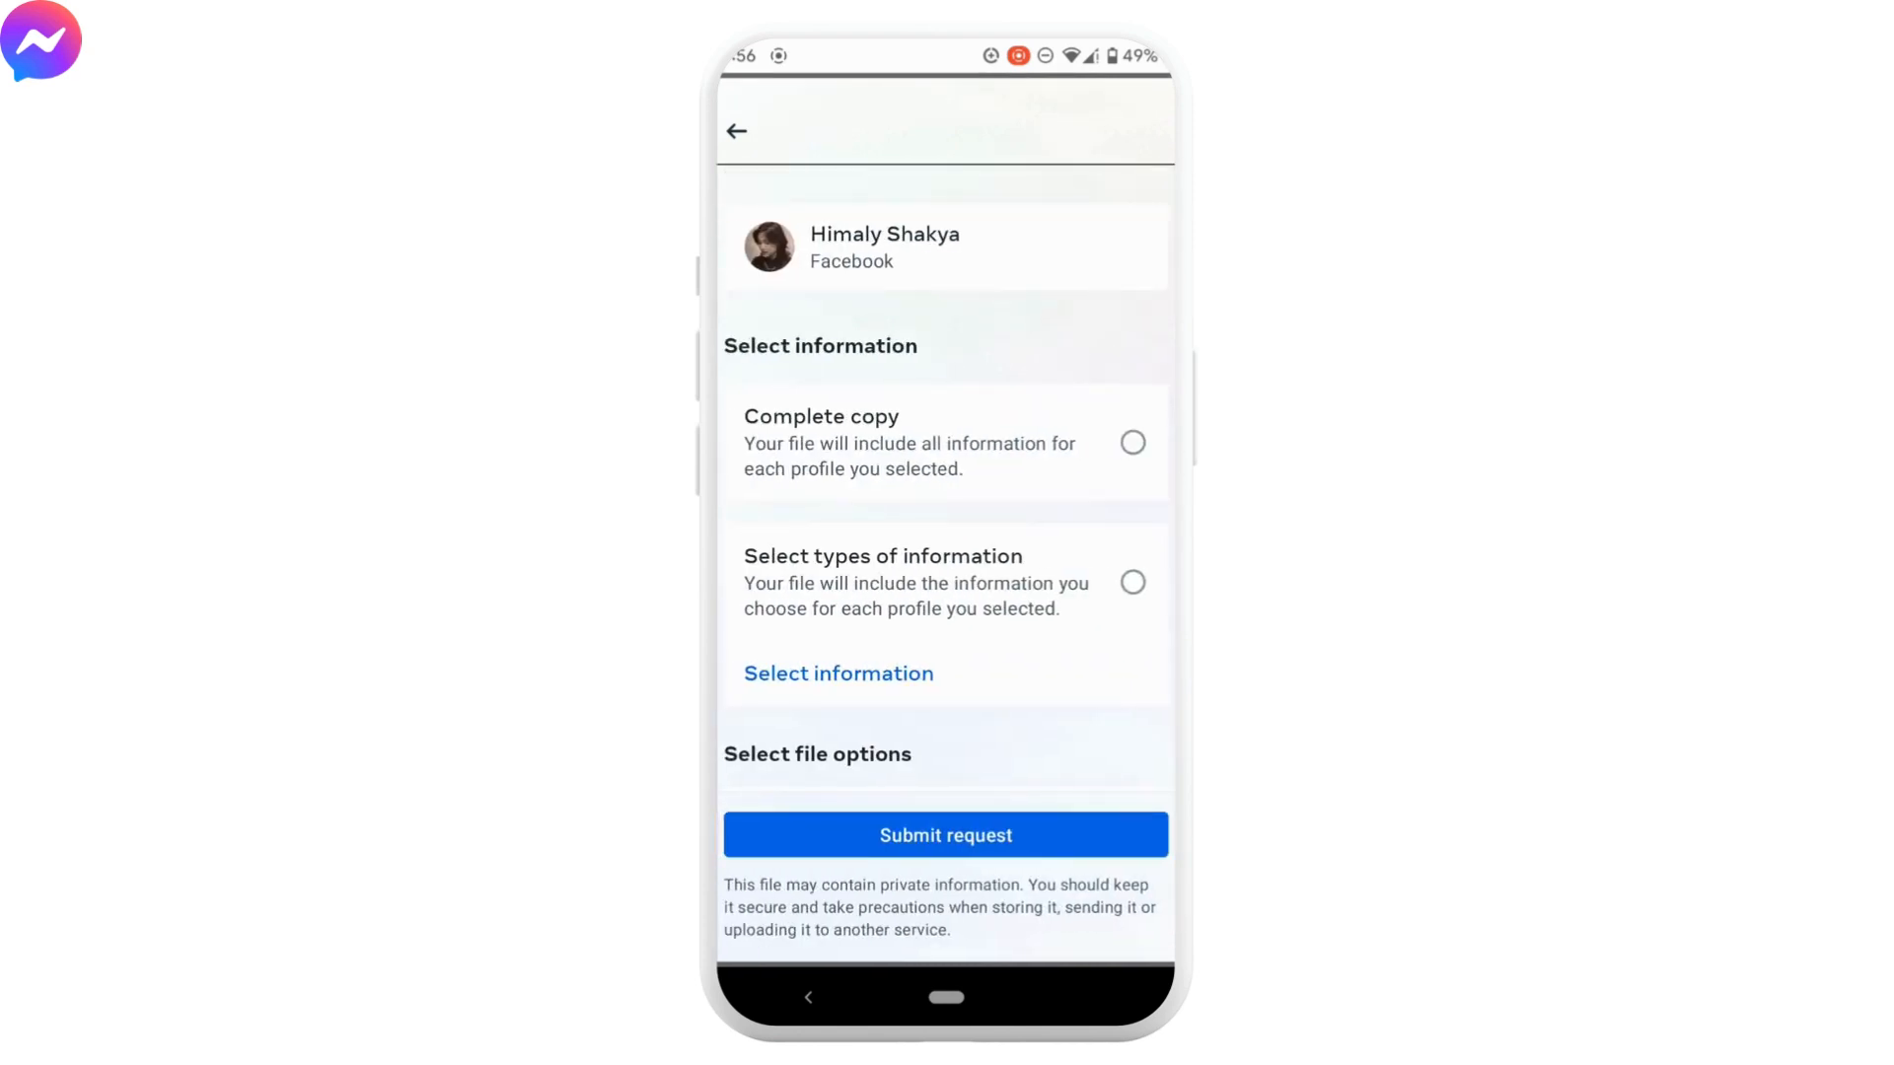
Set the download's date range to Last week and save it
{"action": "scroll", "scroll_direction": "down", "scroll_amount": 3}
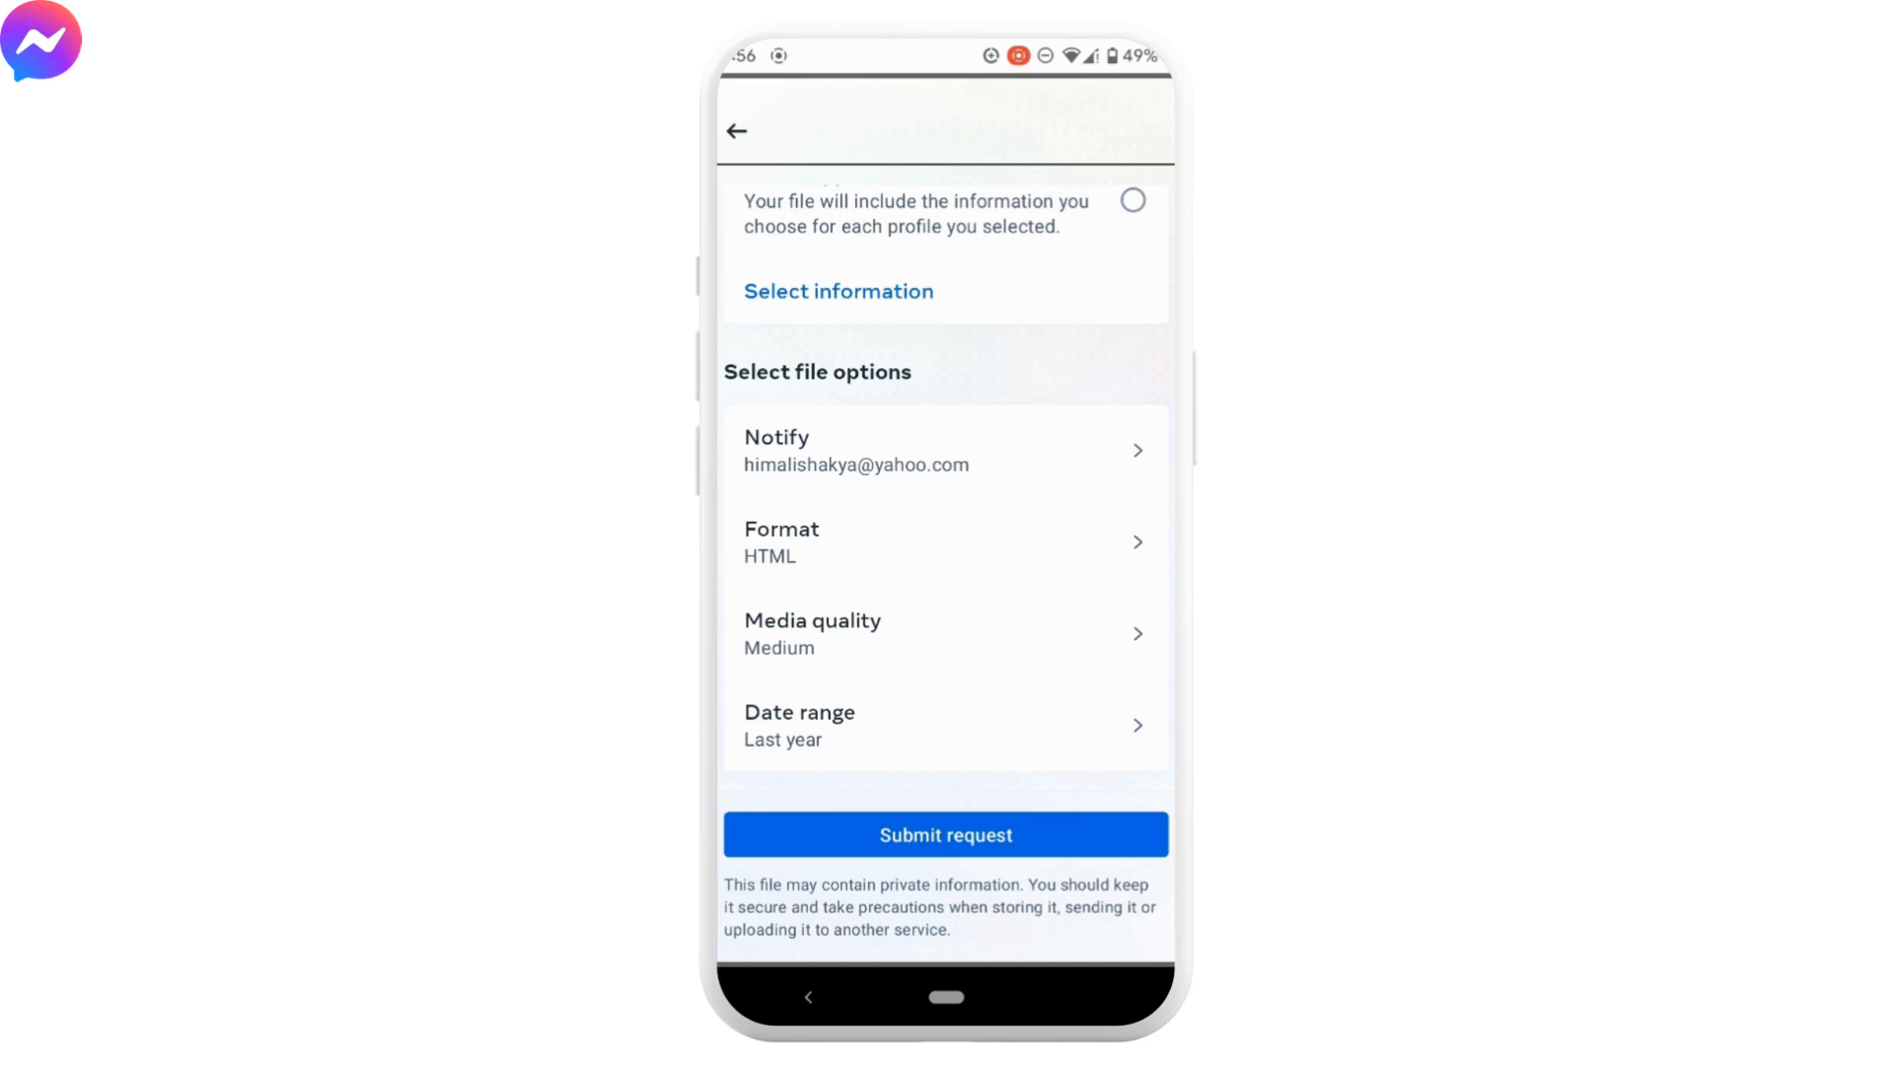
{"action": "left_click", "coordinate": [945, 542]}
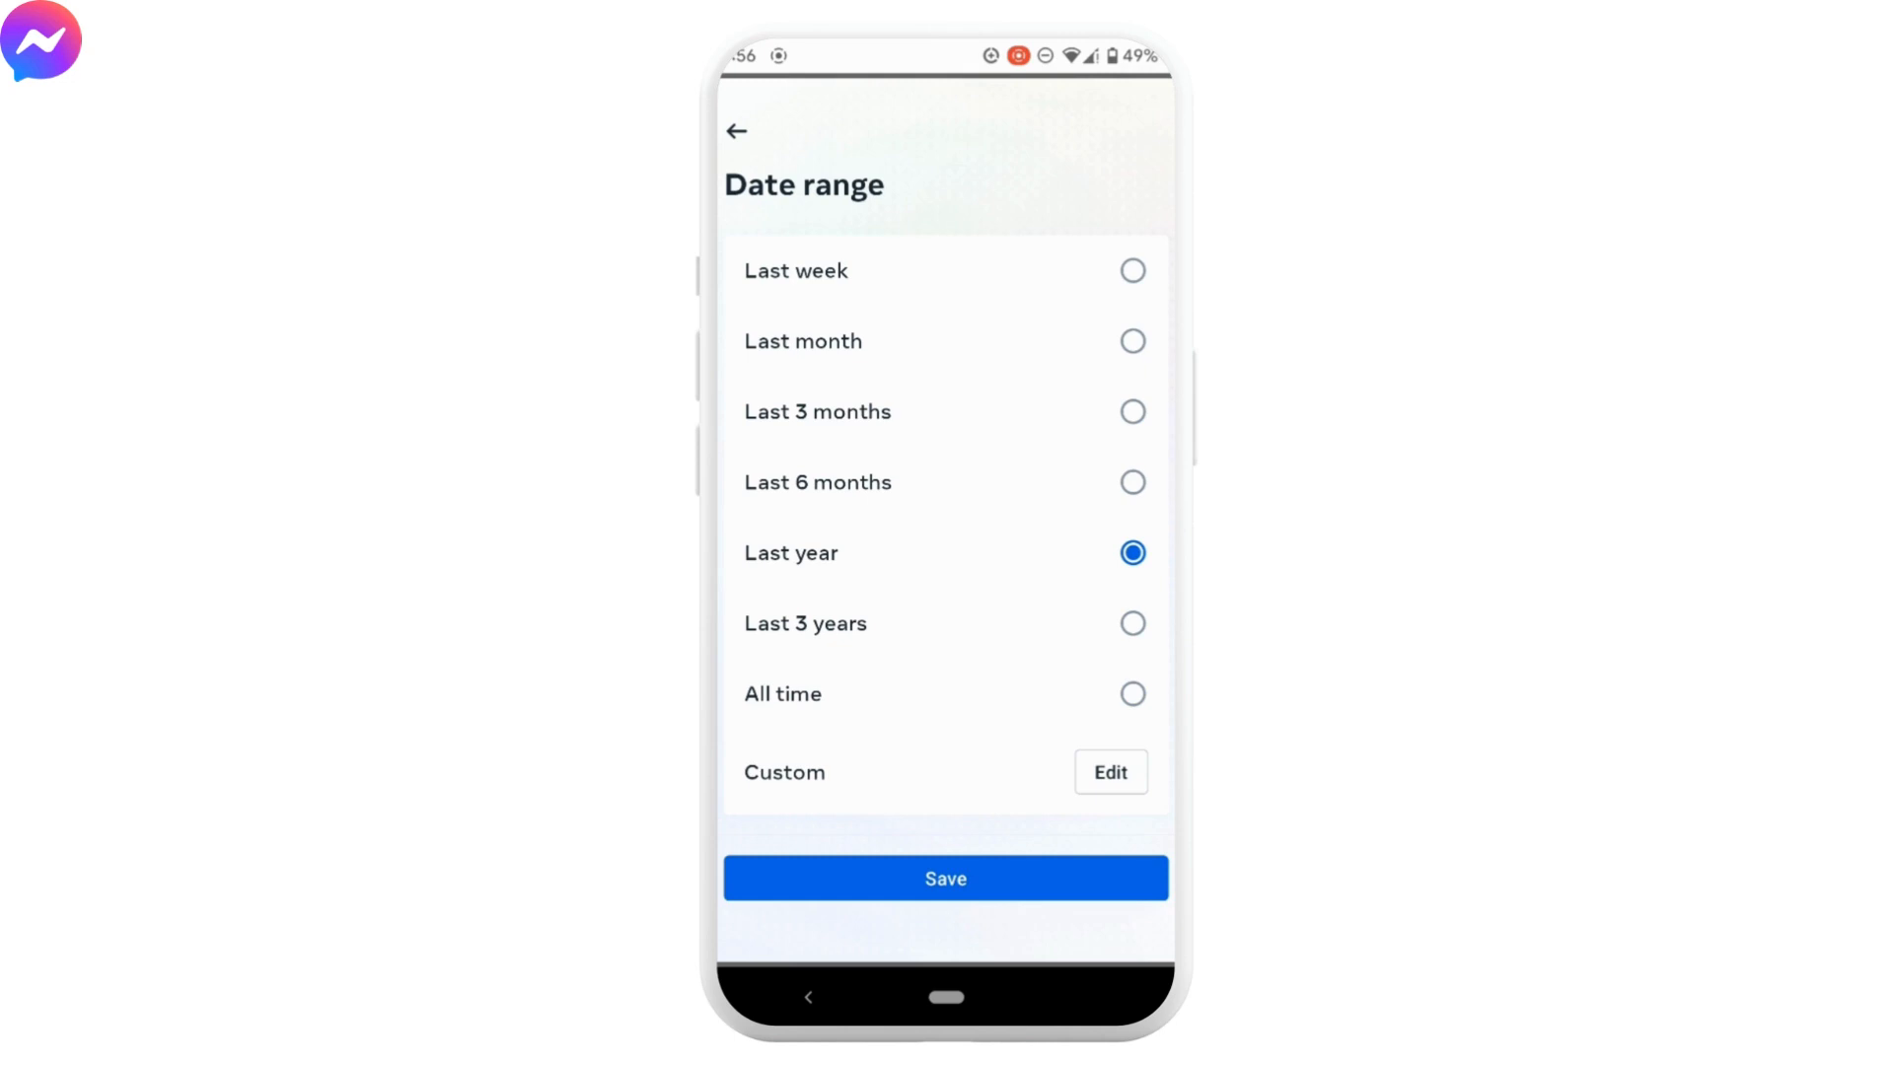
{"action": "left_click", "coordinate": [1133, 270]}
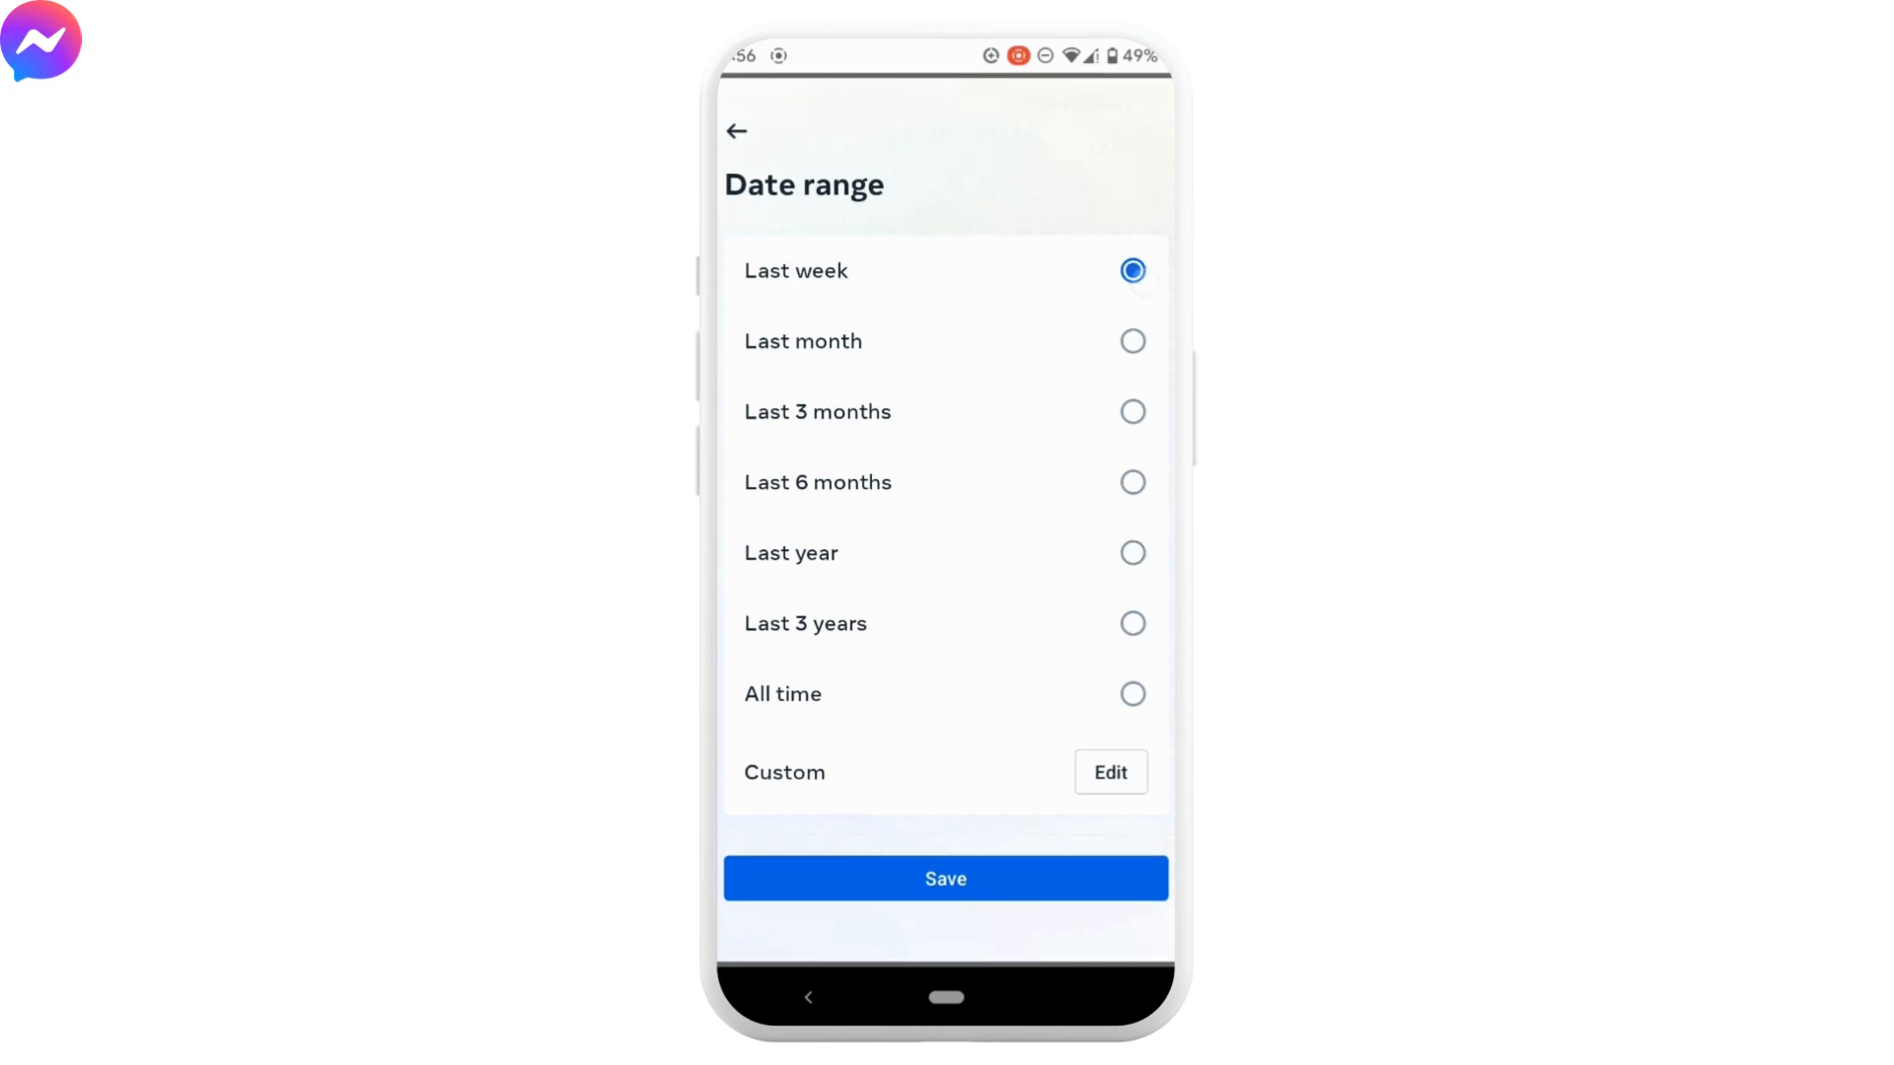
{"action": "left_click", "coordinate": [945, 879]}
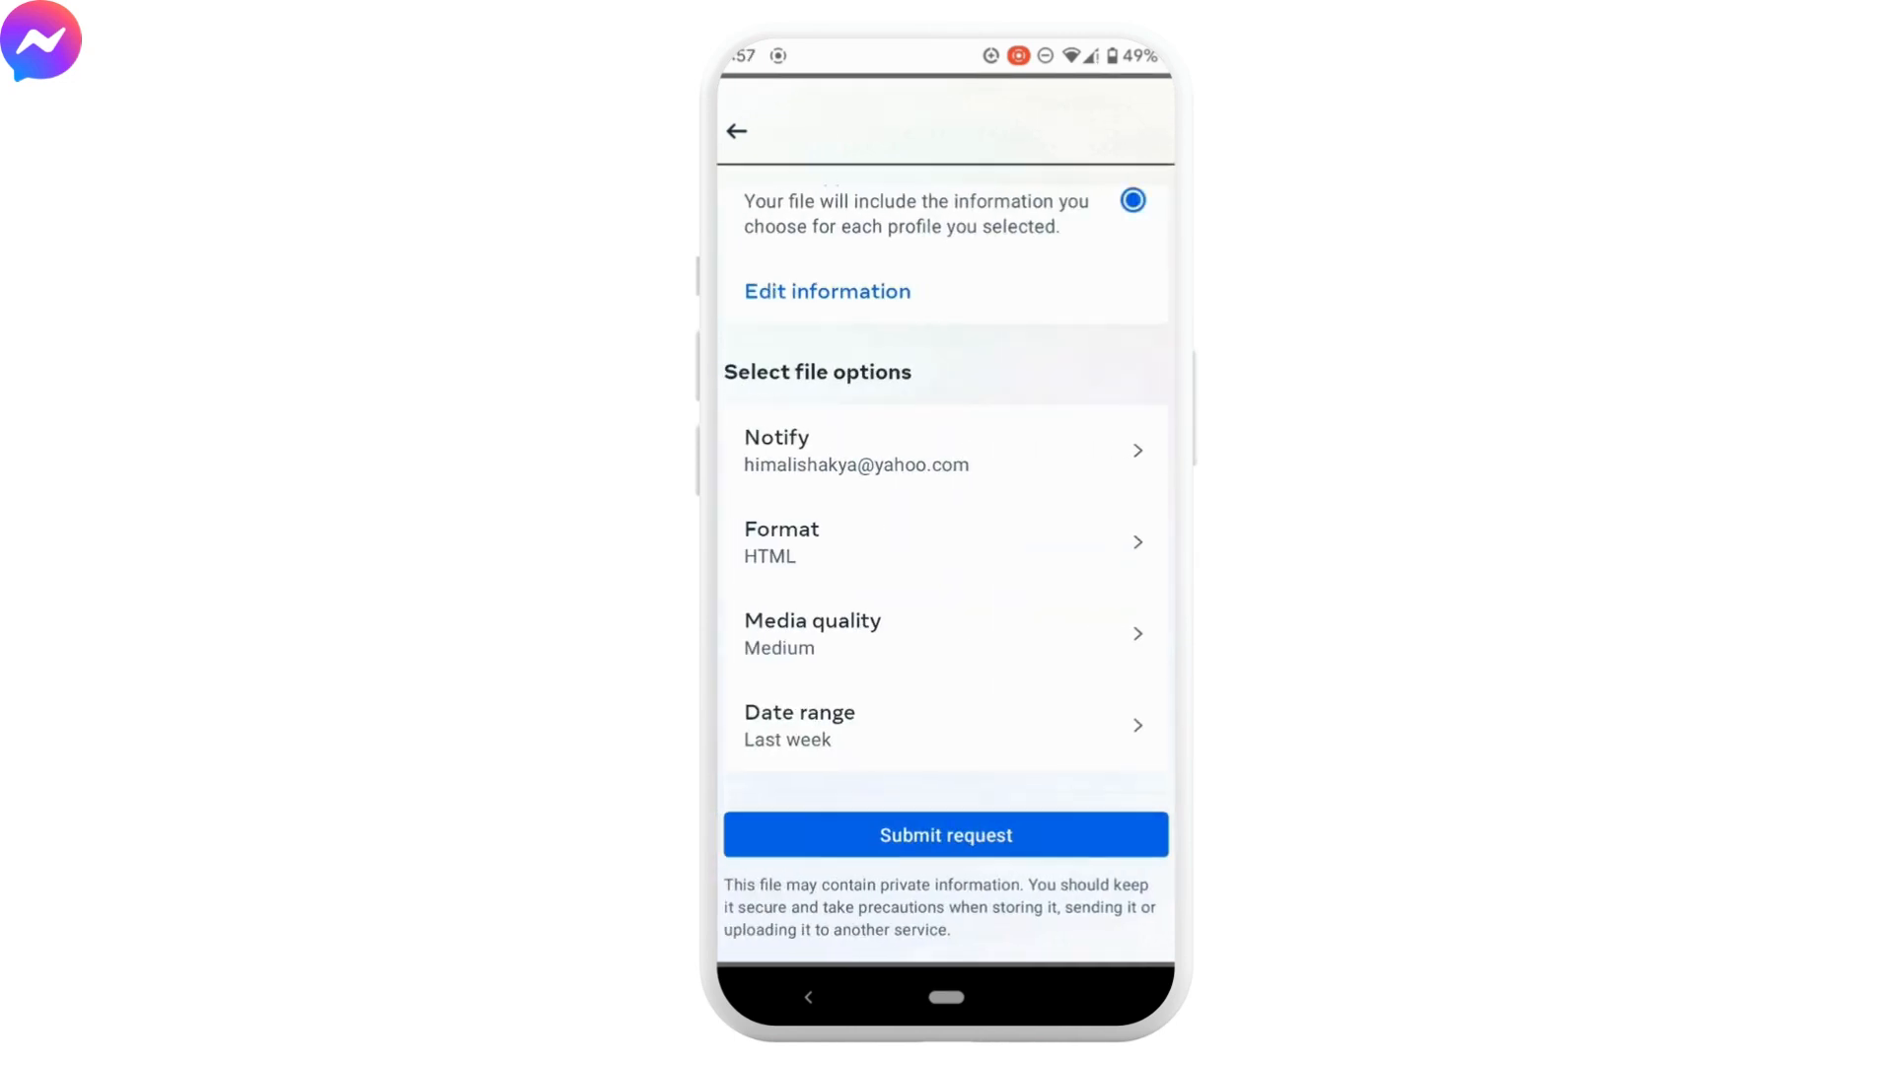
Submit the Messages download request so it shows as pending
{"action": "left_click", "coordinate": [944, 834]}
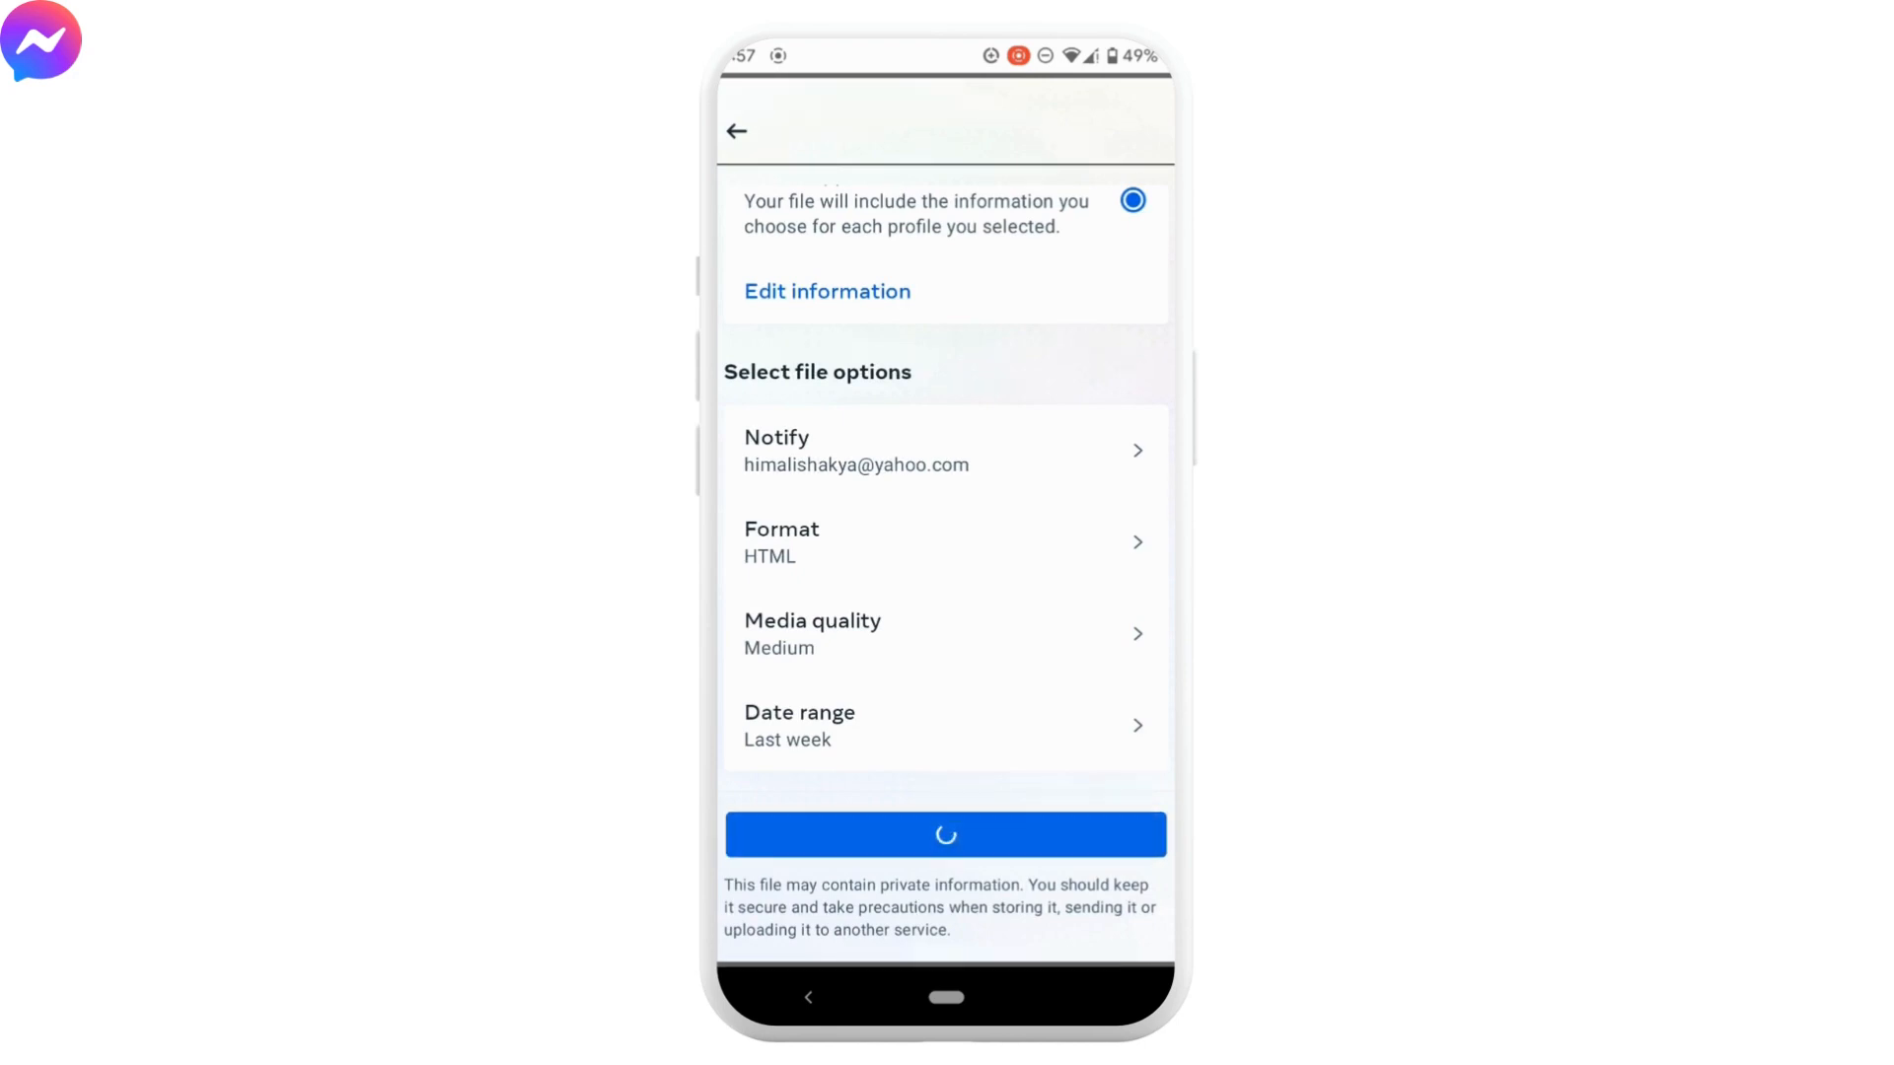
{"action": "left_click", "coordinate": [945, 834]}
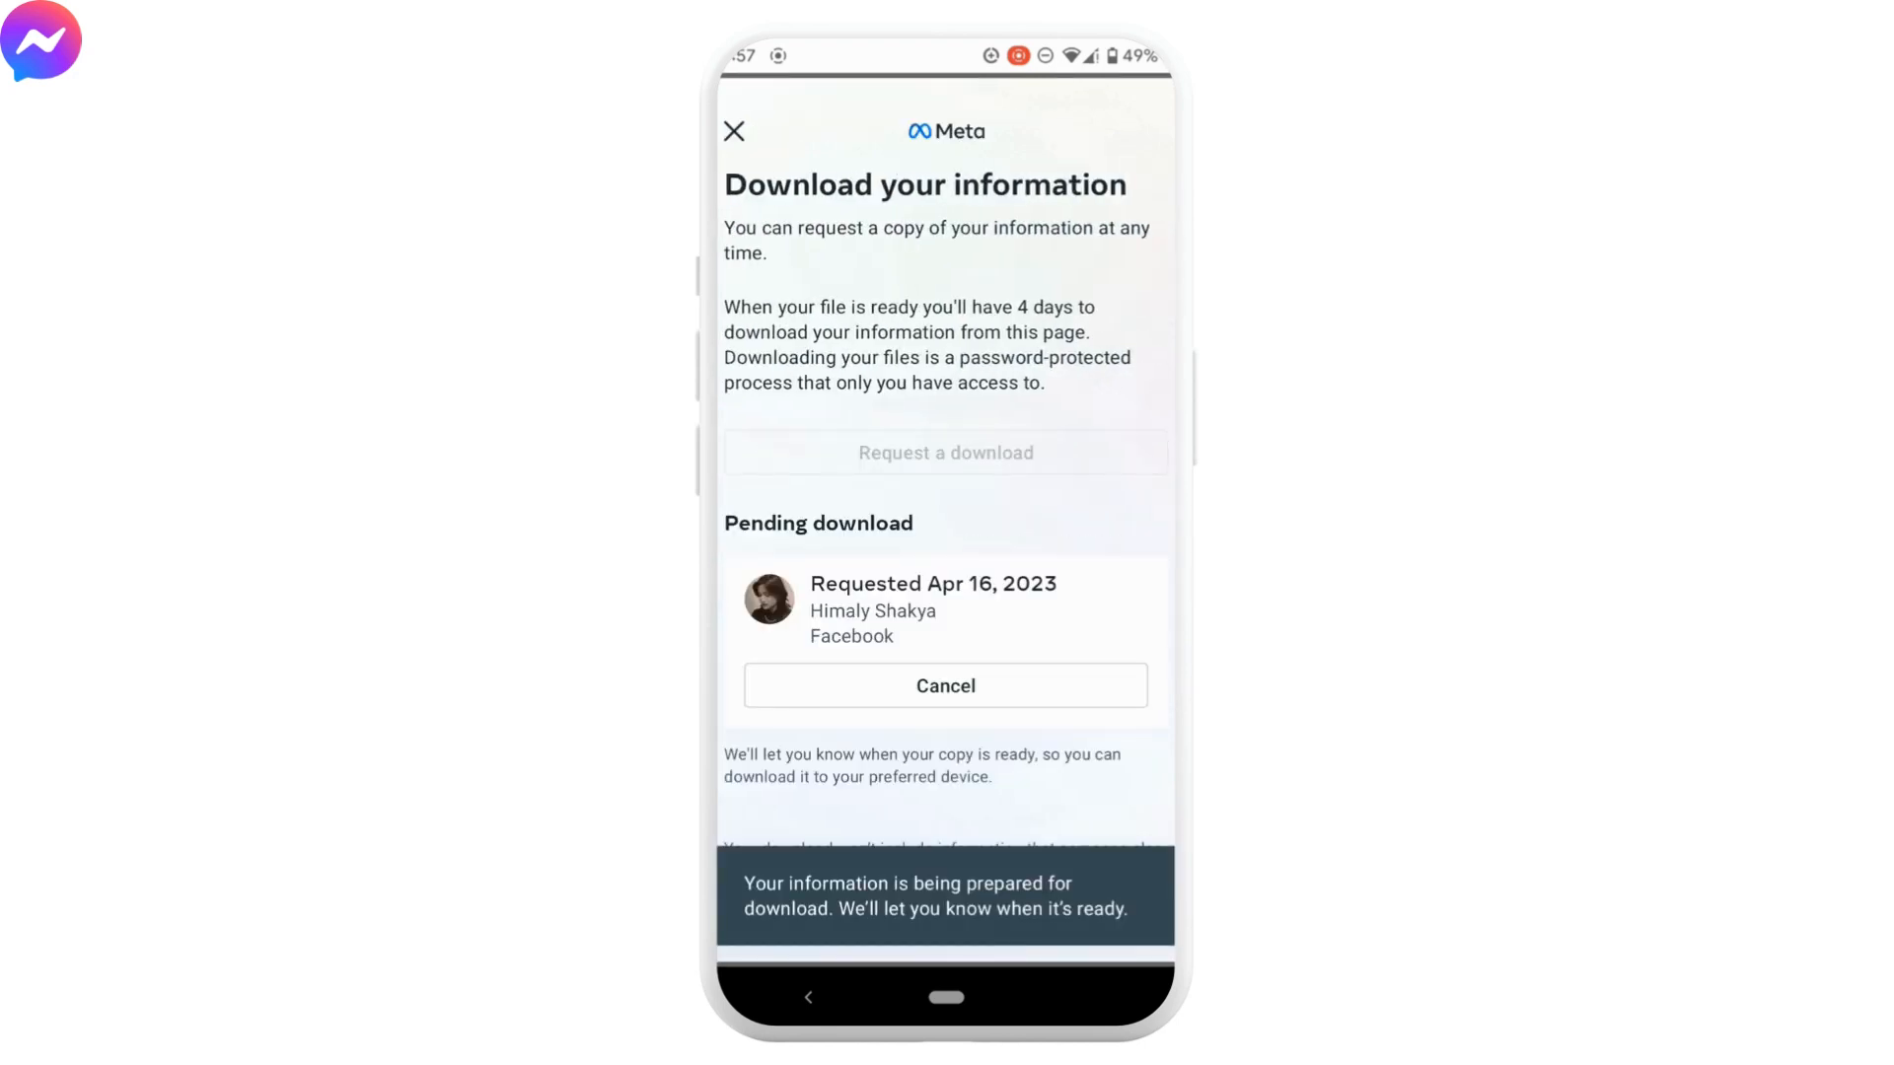